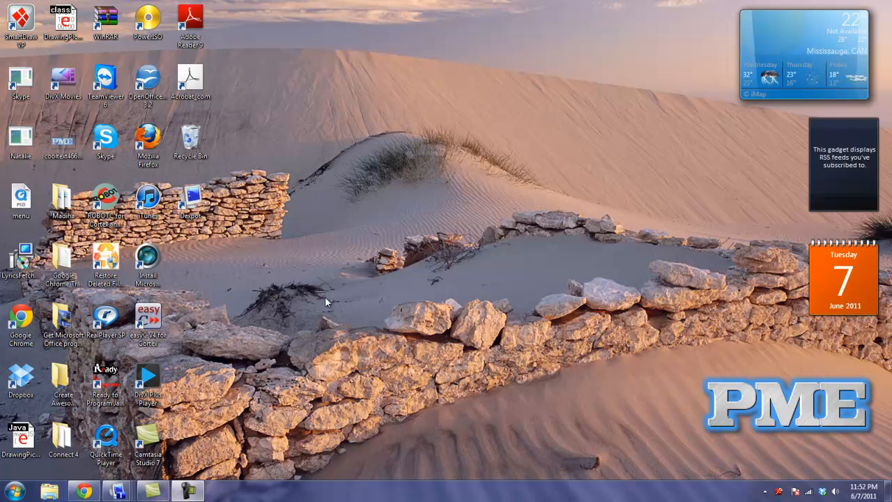
mouse_move(312, 365)
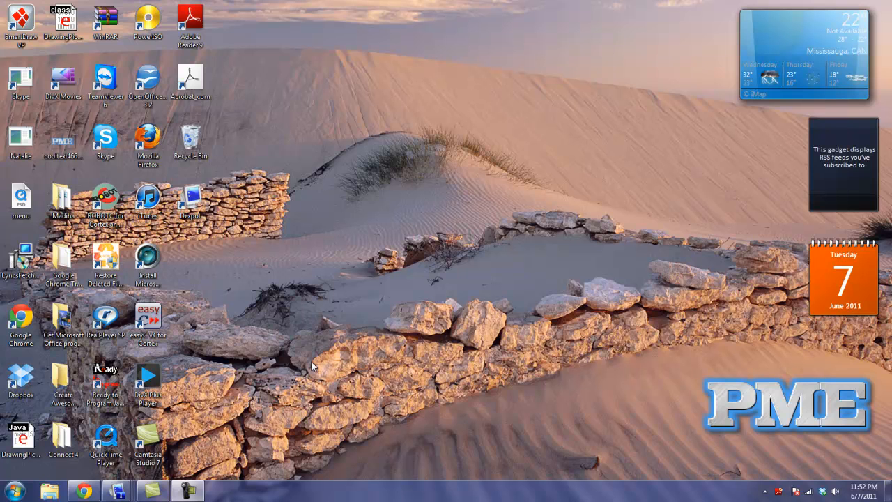
- Reach the Dexpot tray icon and choose Settings from its main menu
click(148, 438)
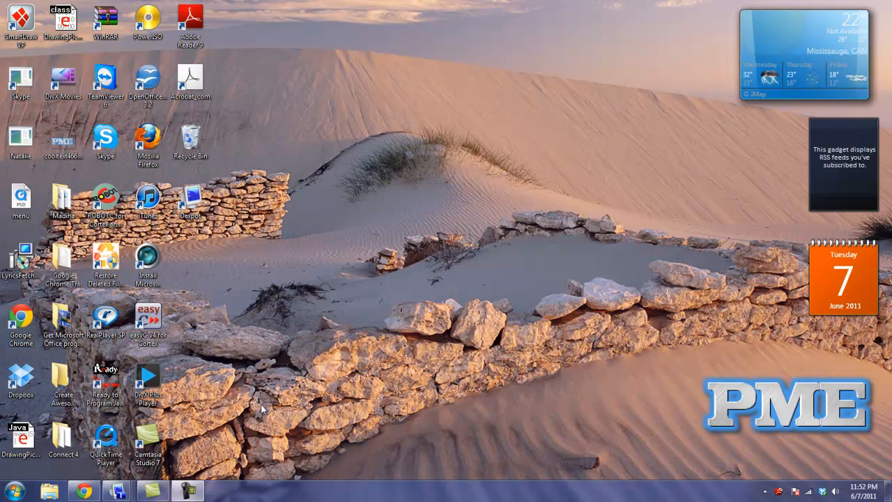
mouse_move(248, 423)
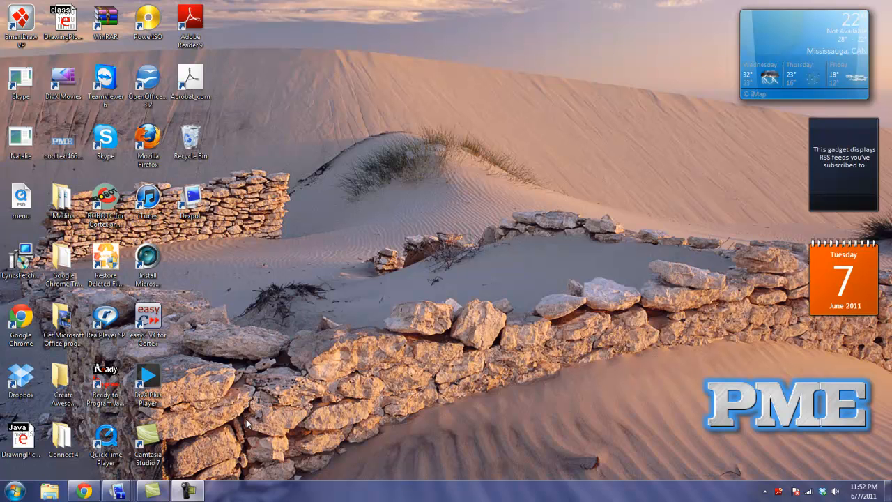
mouse_move(195, 430)
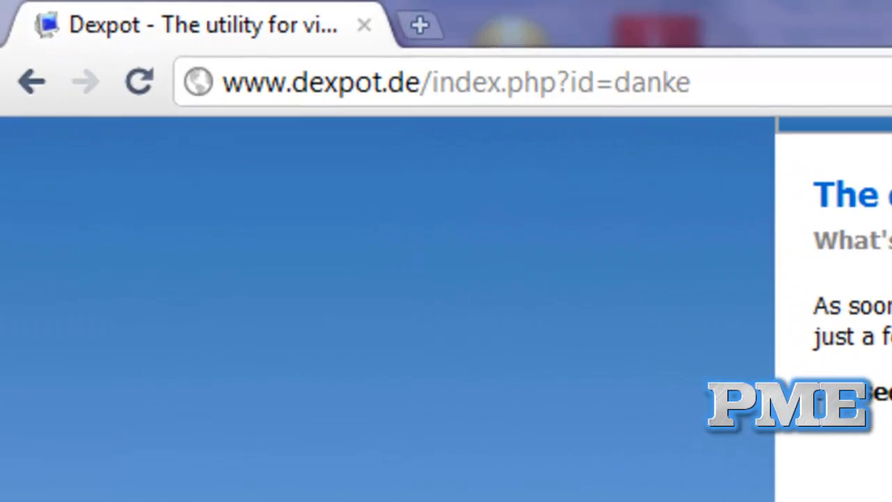
scroll(down, 3)
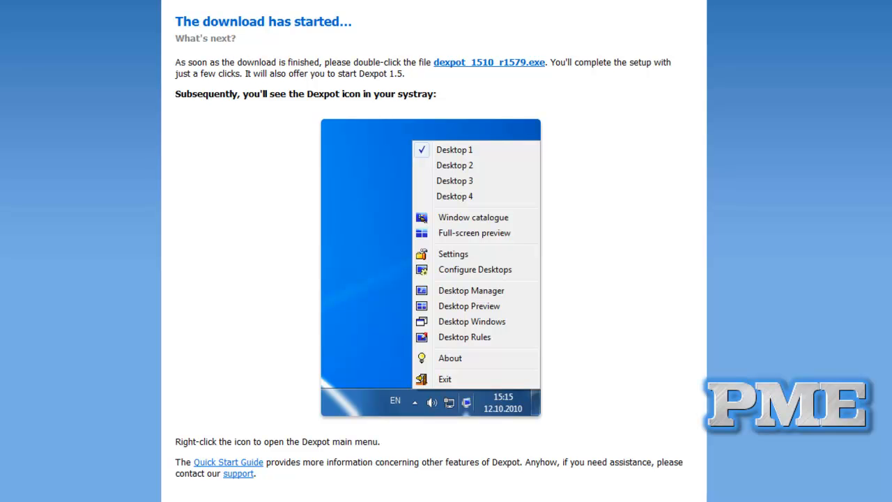
mouse_move(282, 368)
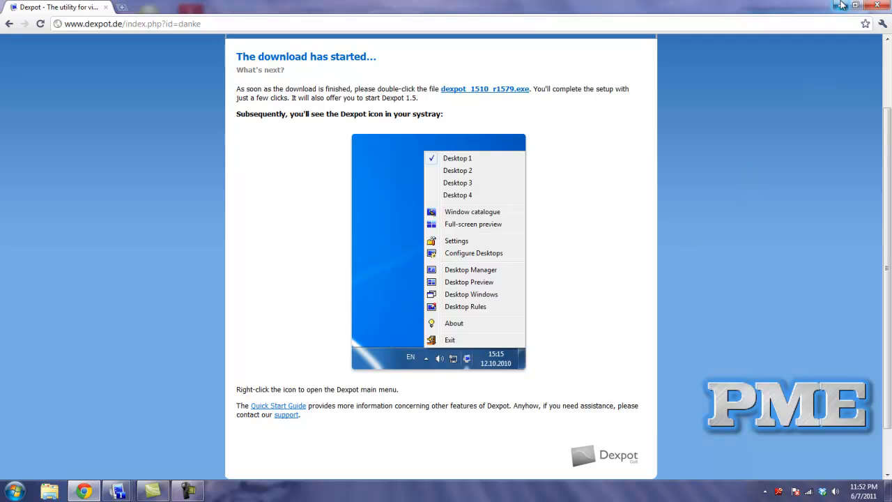
mouse_move(842, 5)
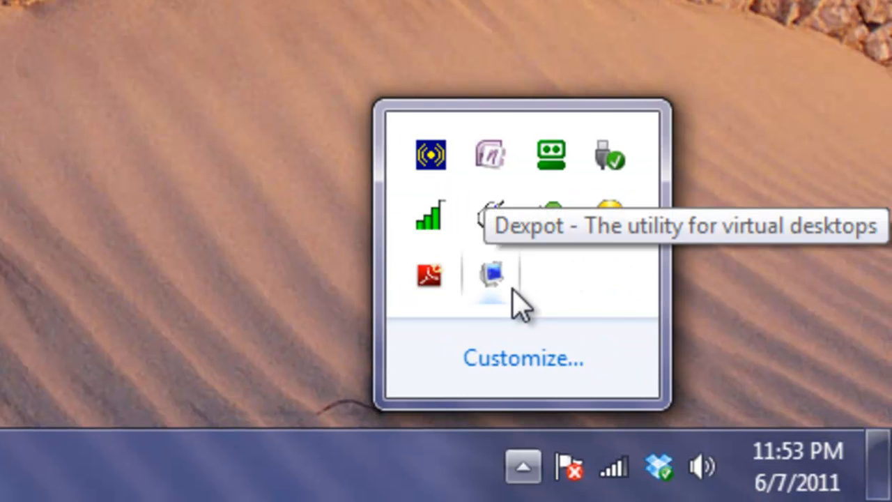
mouse_move(505, 295)
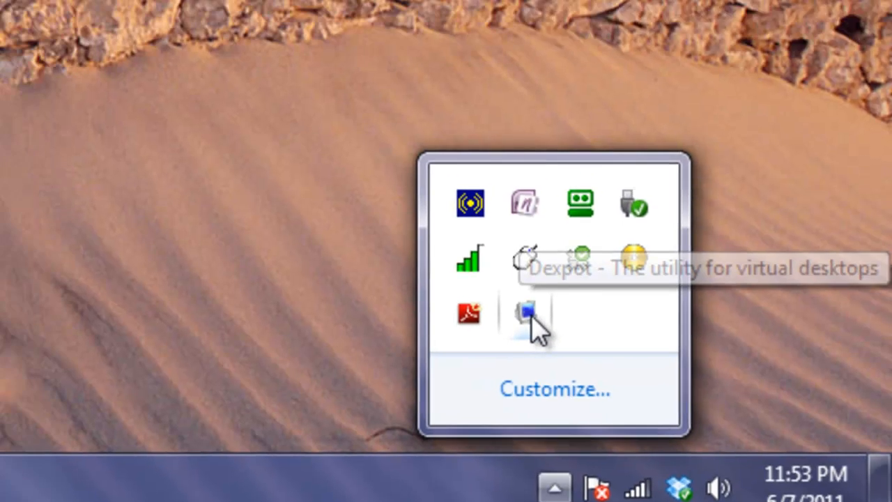
right_click(529, 320)
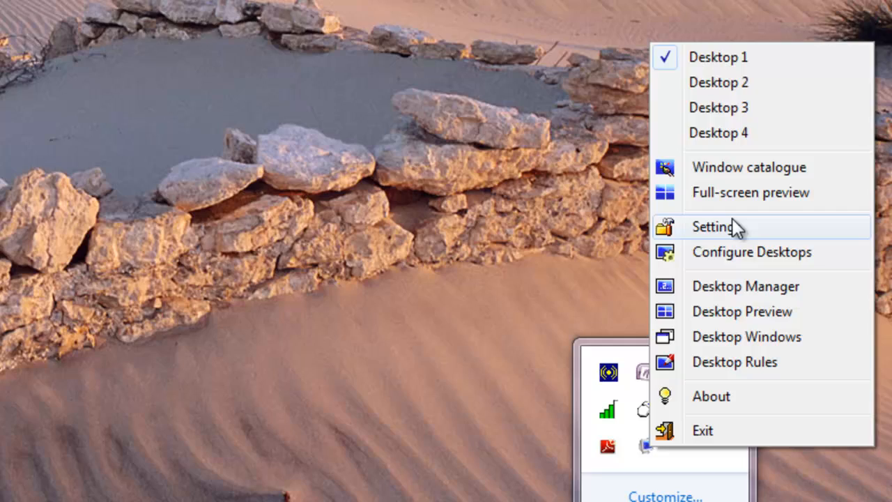
click(714, 226)
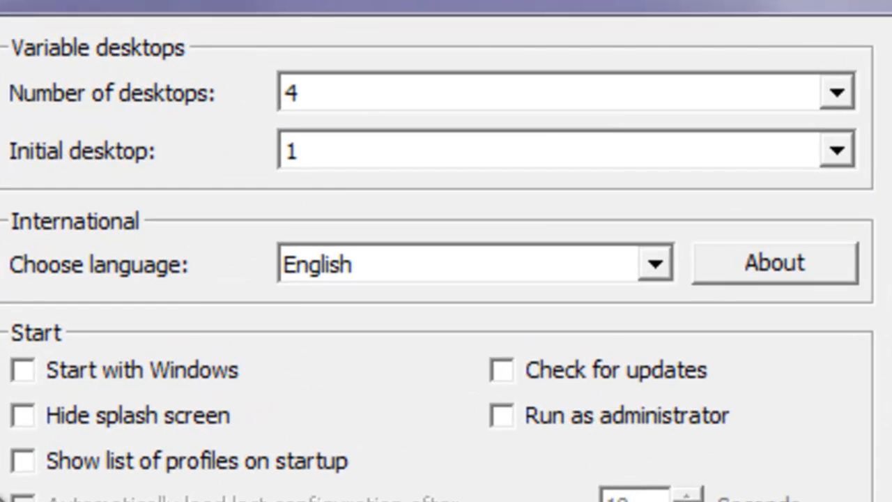
mouse_move(837, 149)
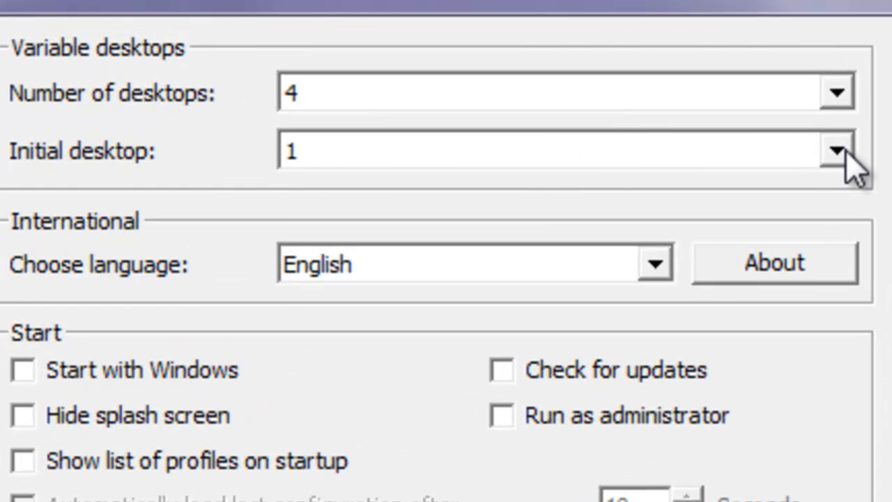
- Keep 4 desktops with initial desktop 1 on the General page, then go to Components
click(837, 151)
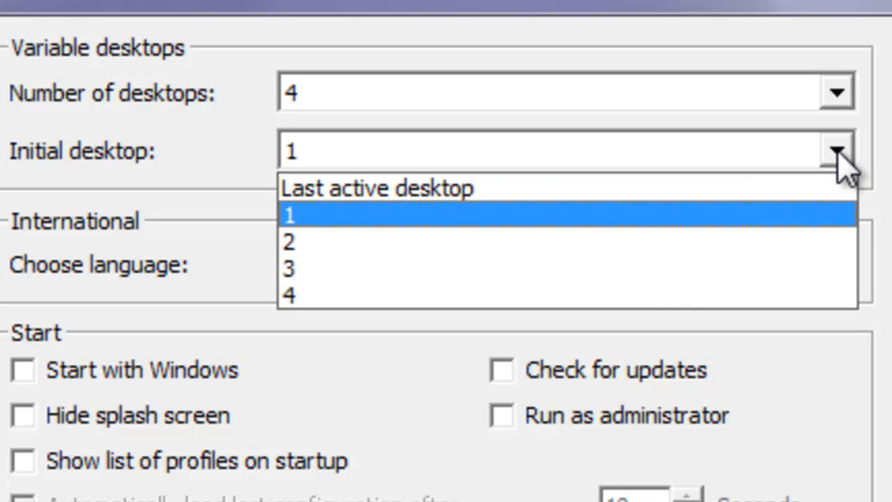
click(288, 216)
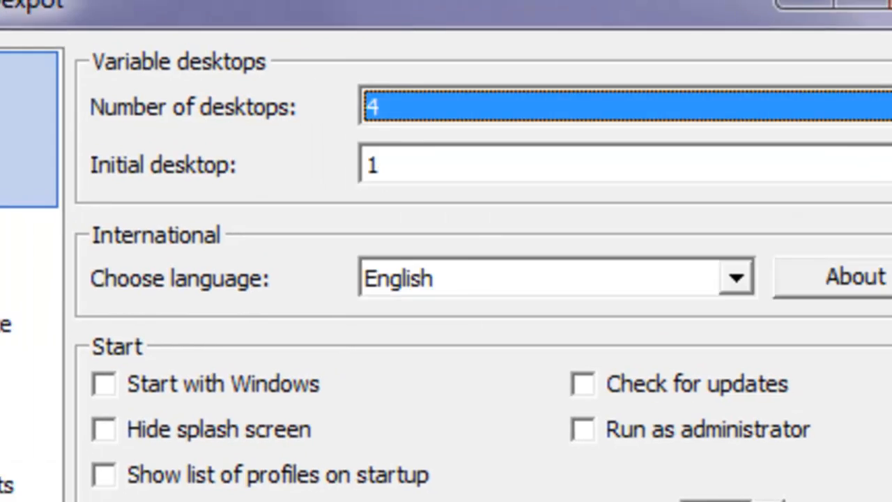
click(159, 301)
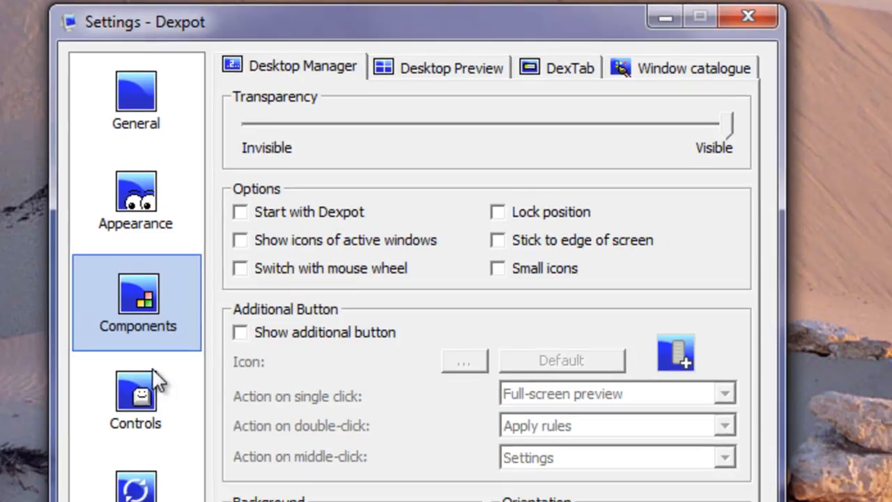
click(135, 397)
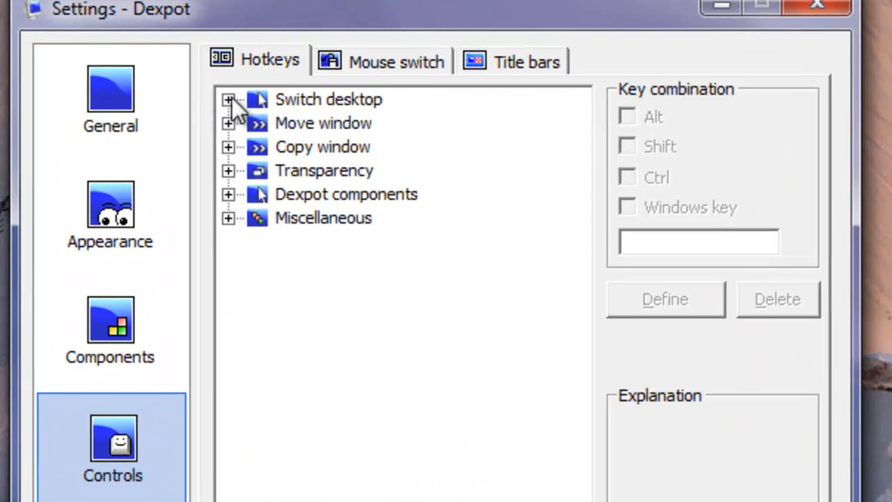
click(228, 99)
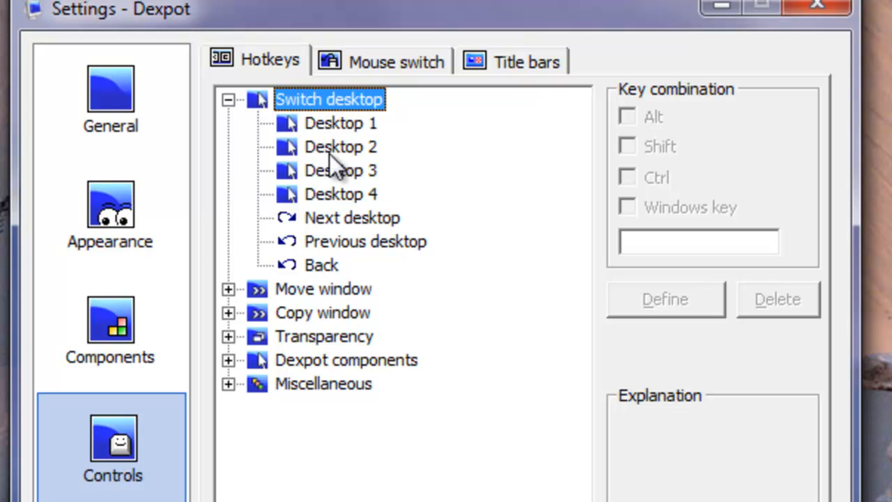
click(340, 123)
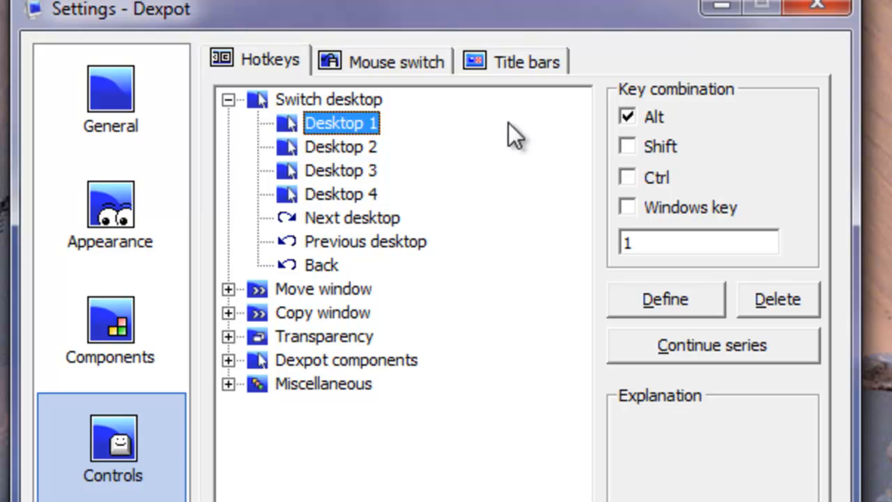
mouse_move(638, 151)
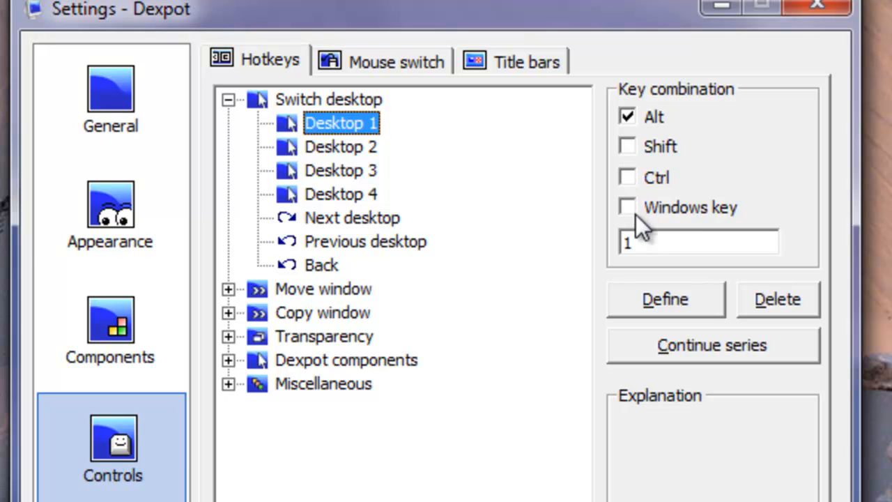
mouse_move(323, 159)
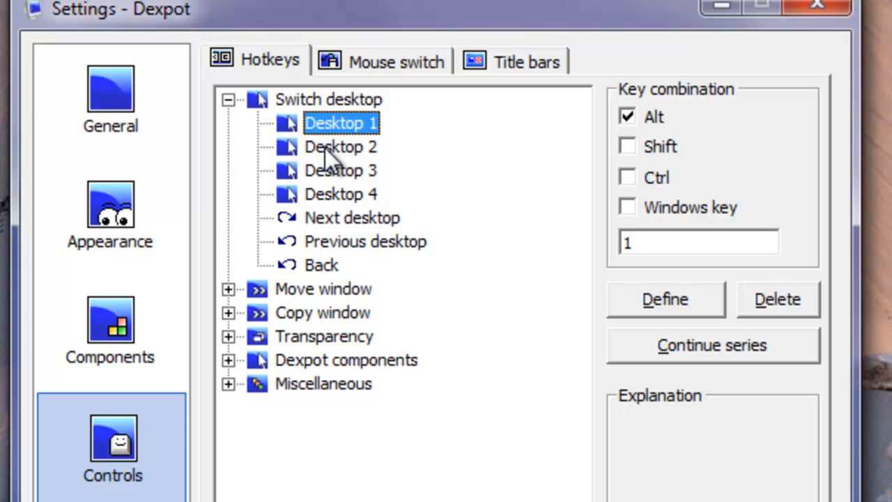
click(340, 170)
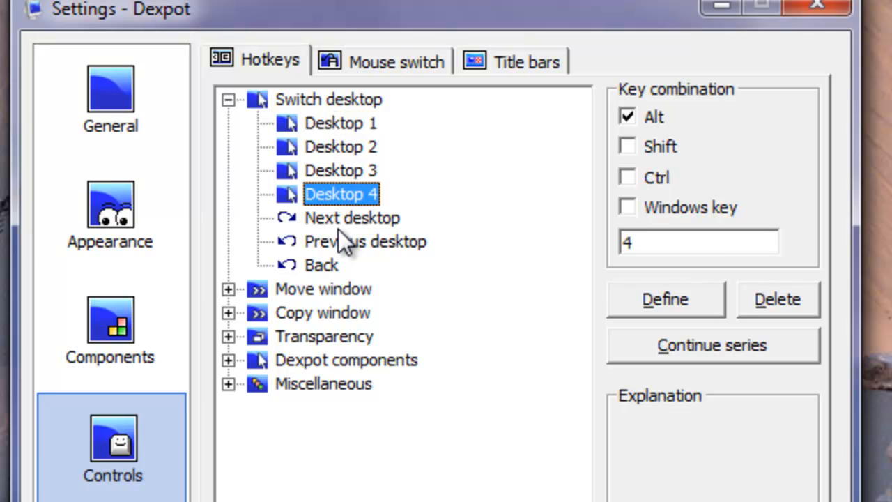
click(351, 217)
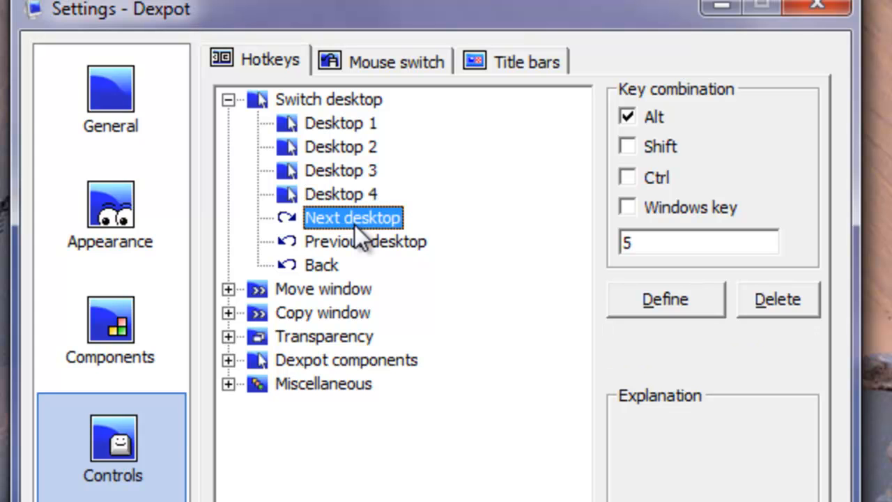
mouse_move(655, 172)
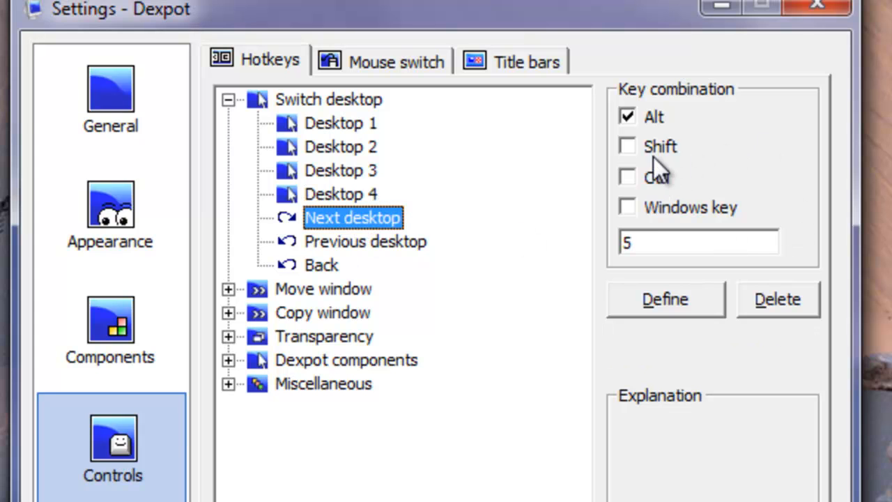
mouse_move(362, 273)
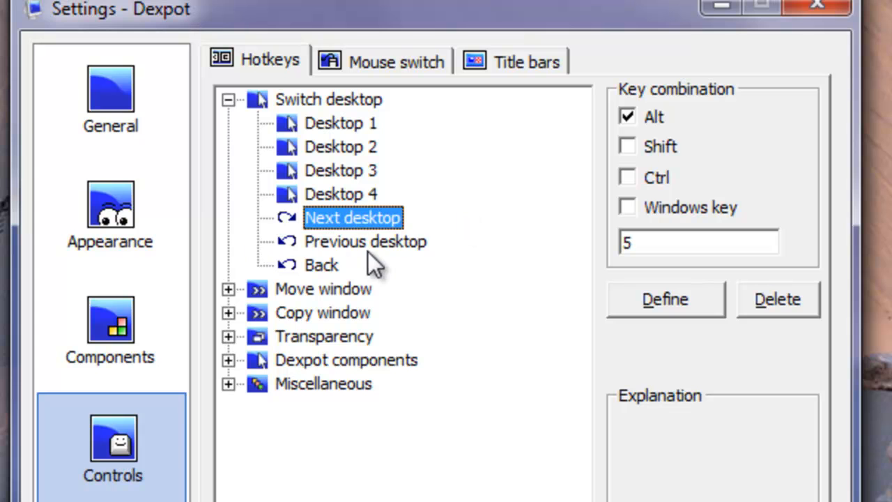
click(366, 242)
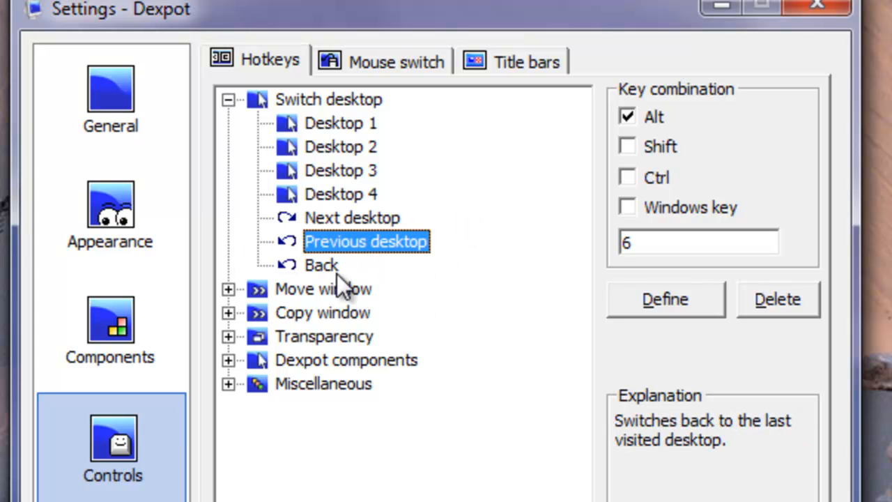
click(320, 265)
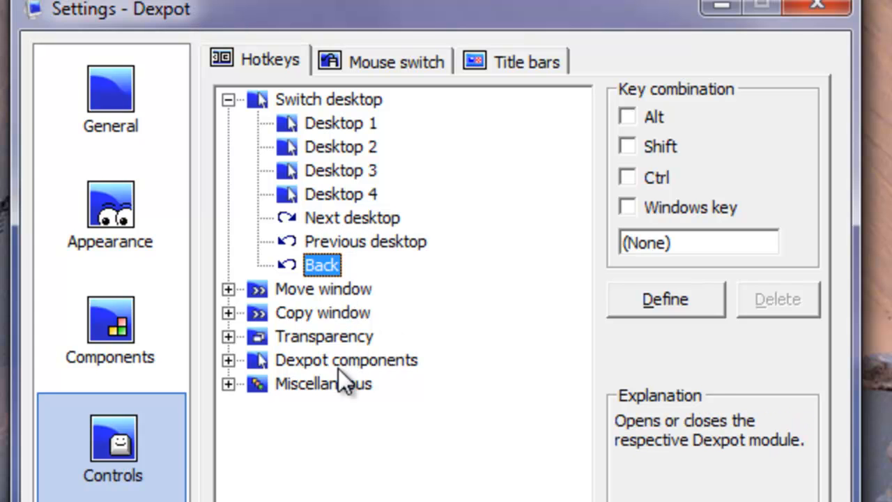
click(323, 288)
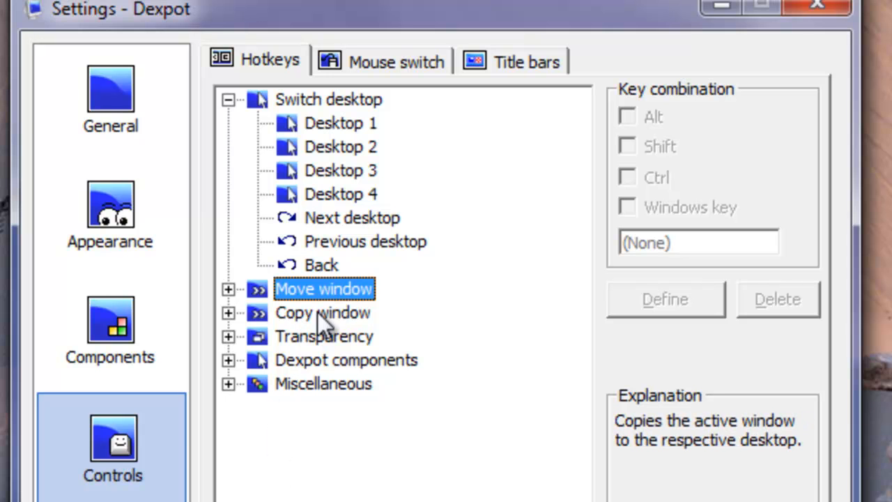
click(323, 313)
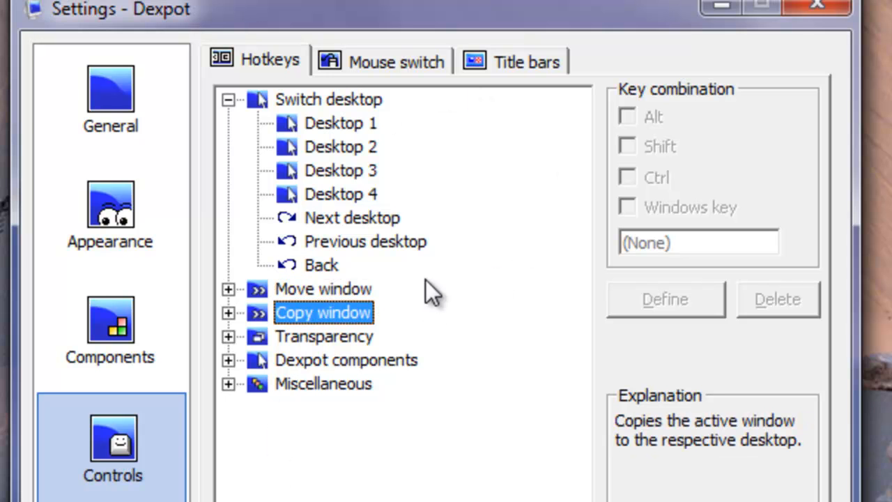
- Review the Mouse switch and Title bars options, then show the Plugins and Extras page
click(395, 61)
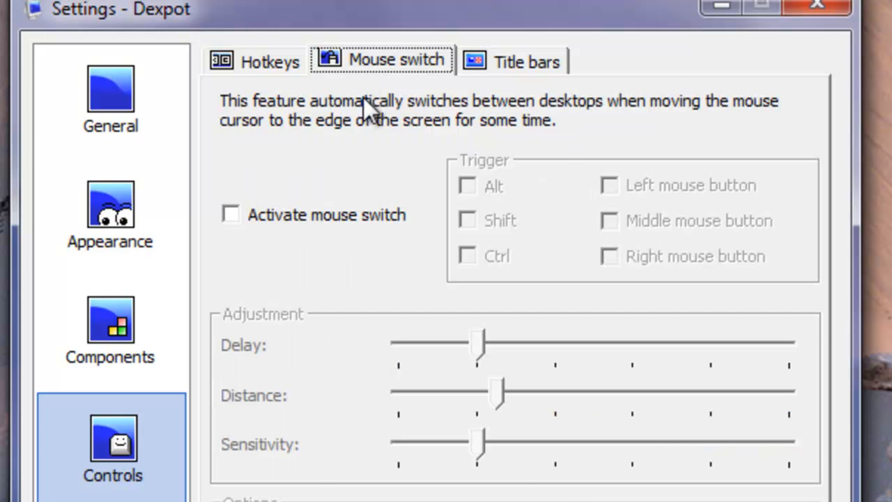
click(524, 62)
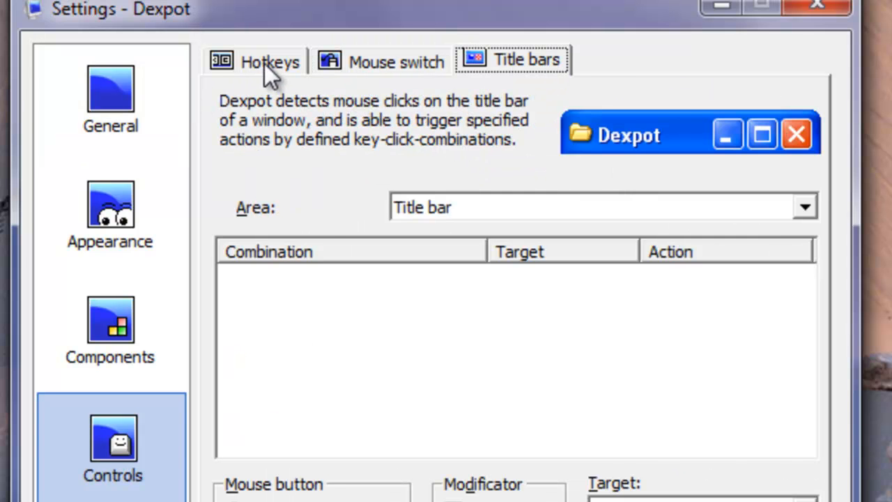
click(109, 209)
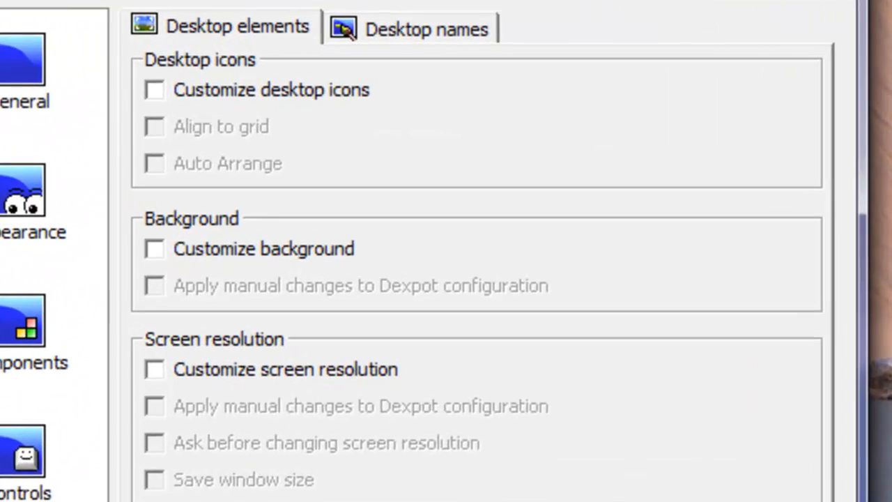
click(260, 397)
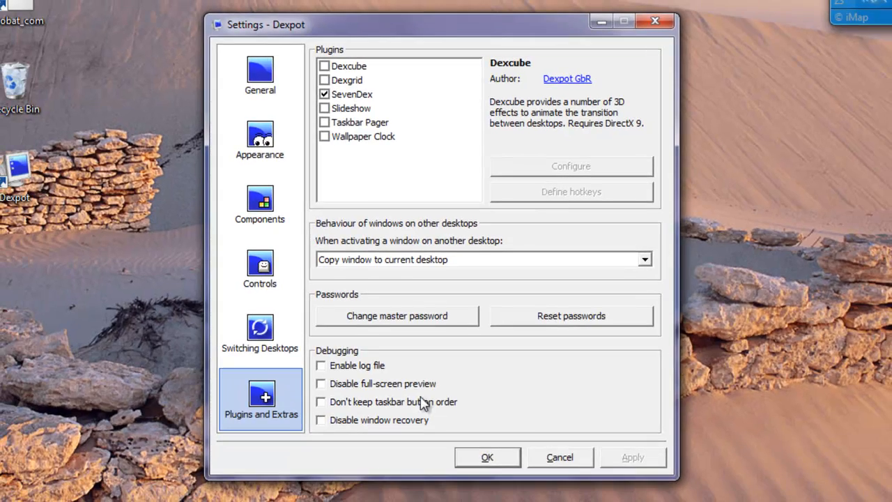
mouse_move(563, 466)
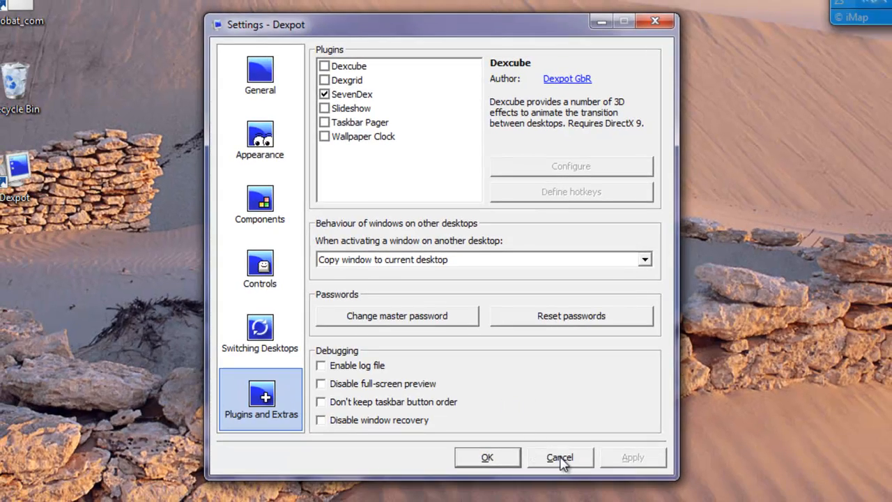
- Cancel the settings and switch to another desktop from the pager preview strip
click(560, 457)
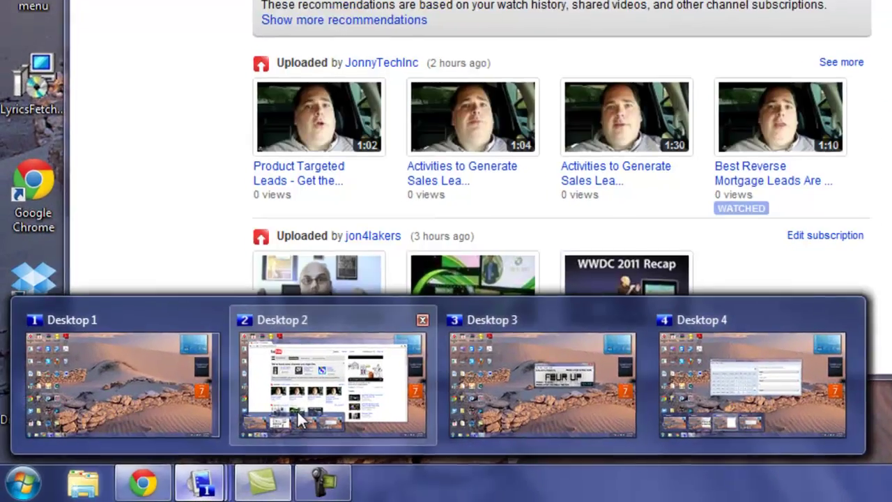
click(324, 391)
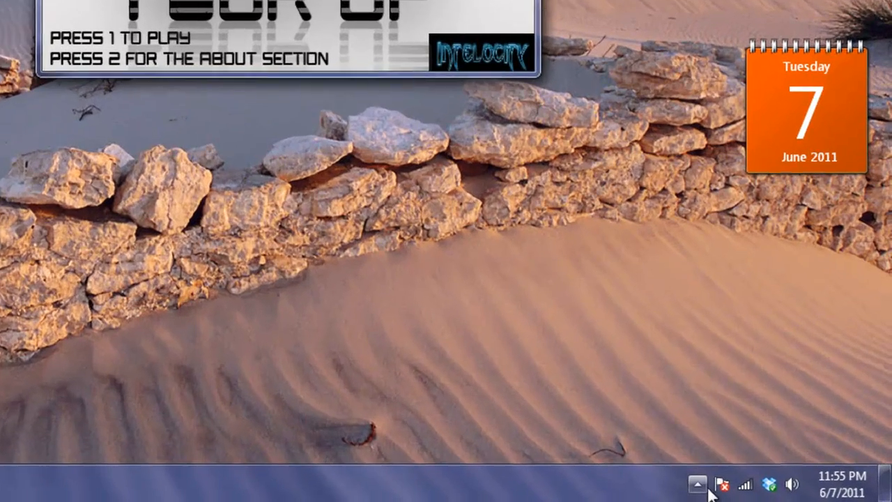
- Show all four virtual desktops side by side in the full-screen preview
click(700, 479)
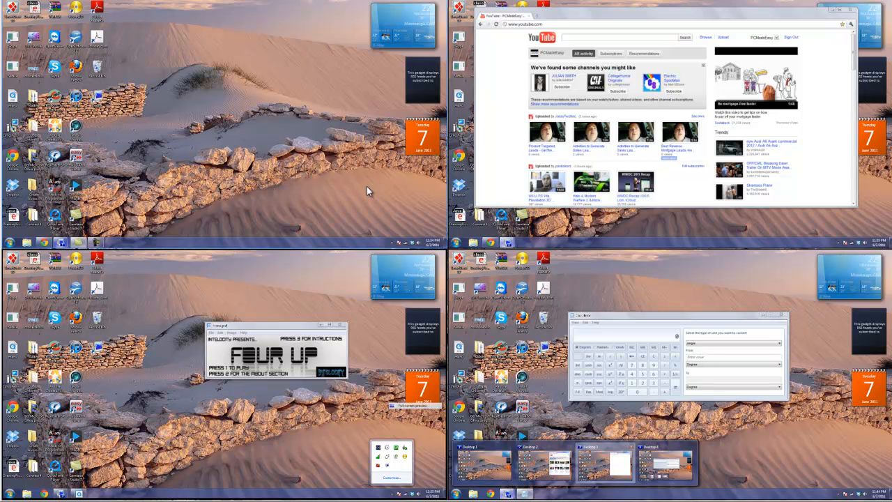
mouse_move(490, 302)
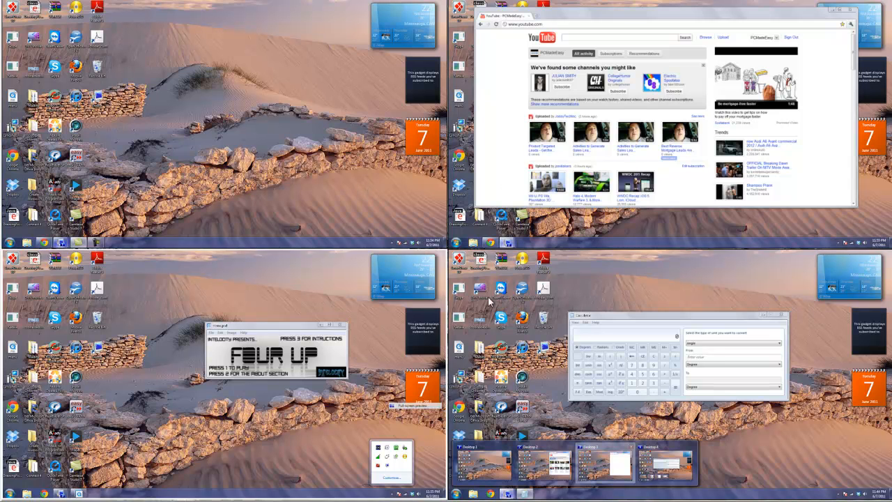